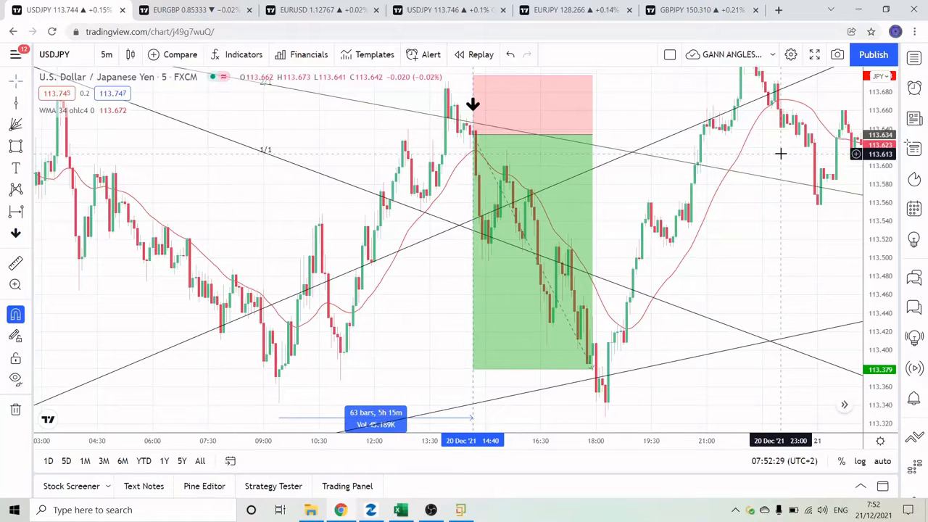
{"action": "mouse_move", "coordinate": [792, 185]}
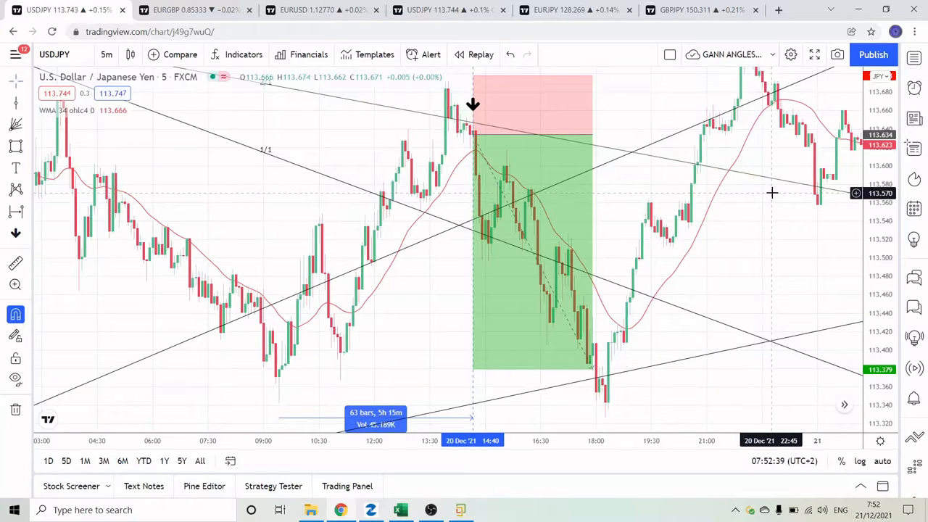
{"action": "mouse_move", "coordinate": [763, 195]}
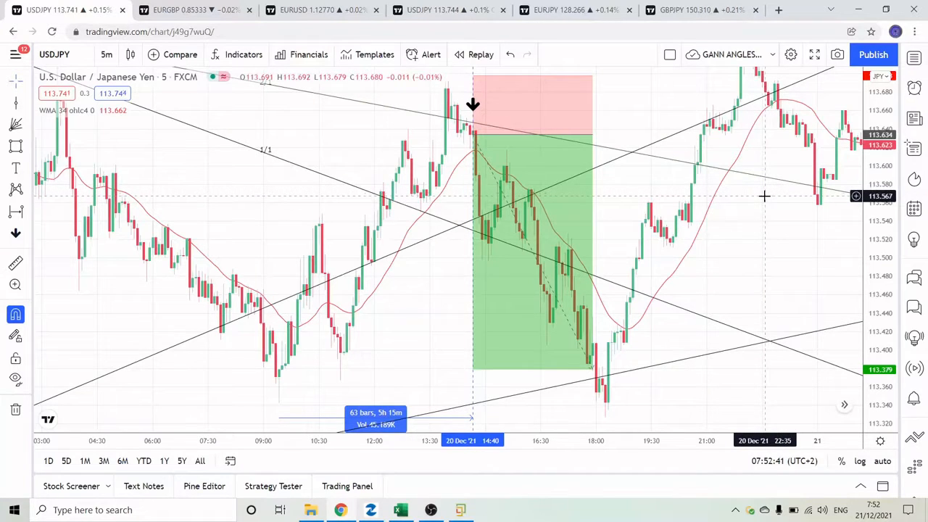
{"action": "mouse_move", "coordinate": [741, 176]}
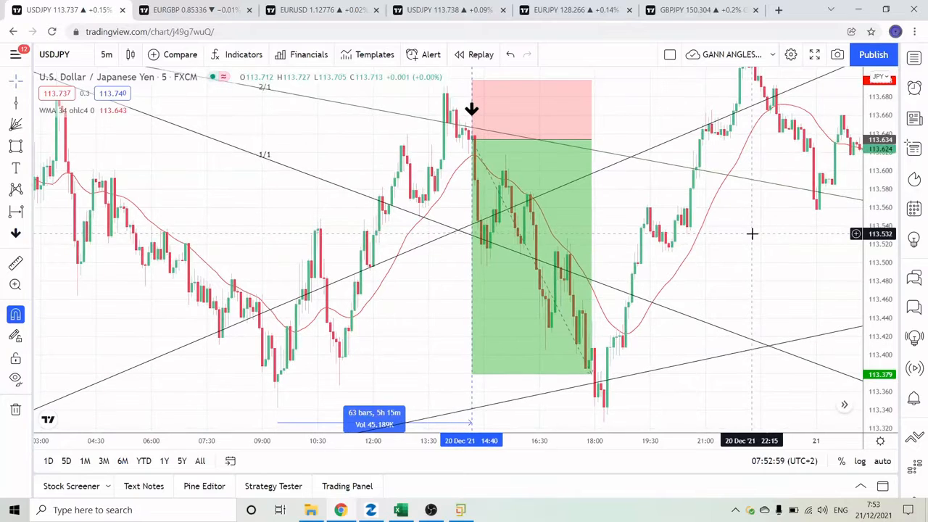
{"action": "mouse_move", "coordinate": [769, 223]}
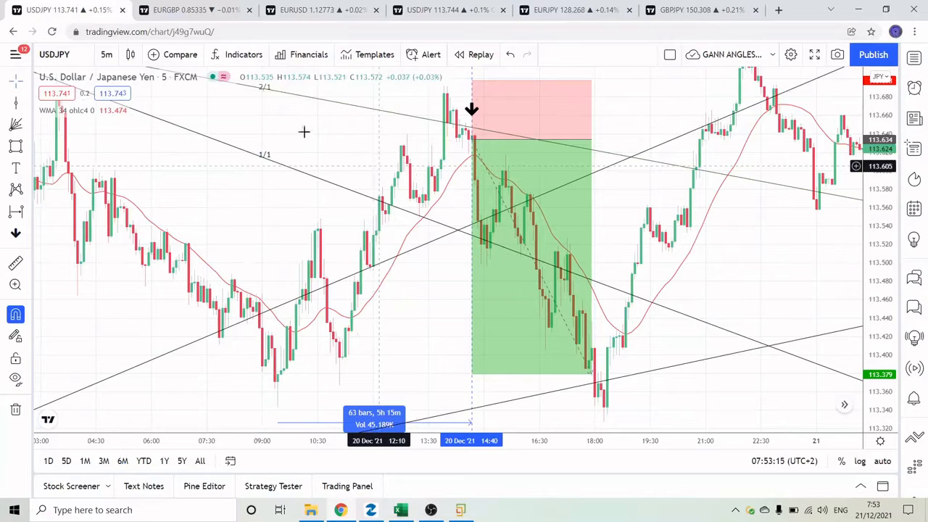
{"action": "mouse_move", "coordinate": [282, 118]}
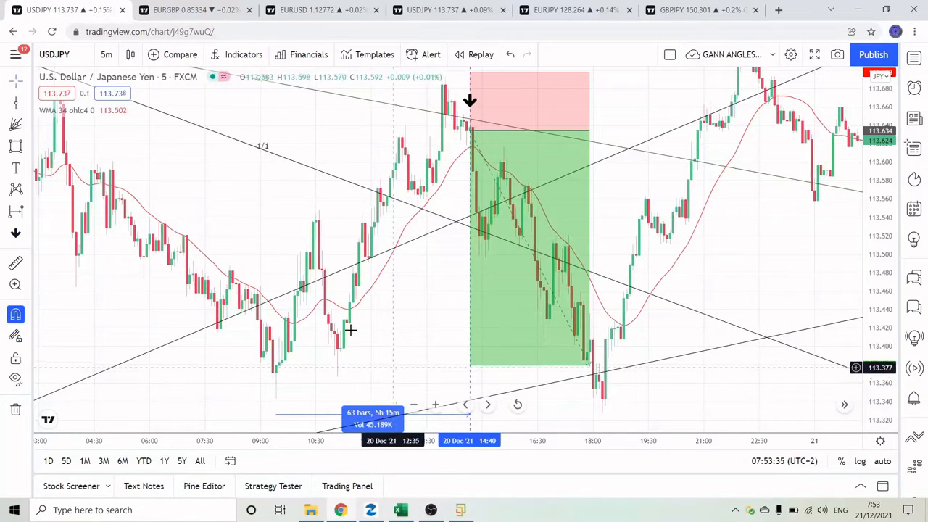
{"action": "mouse_move", "coordinate": [199, 256]}
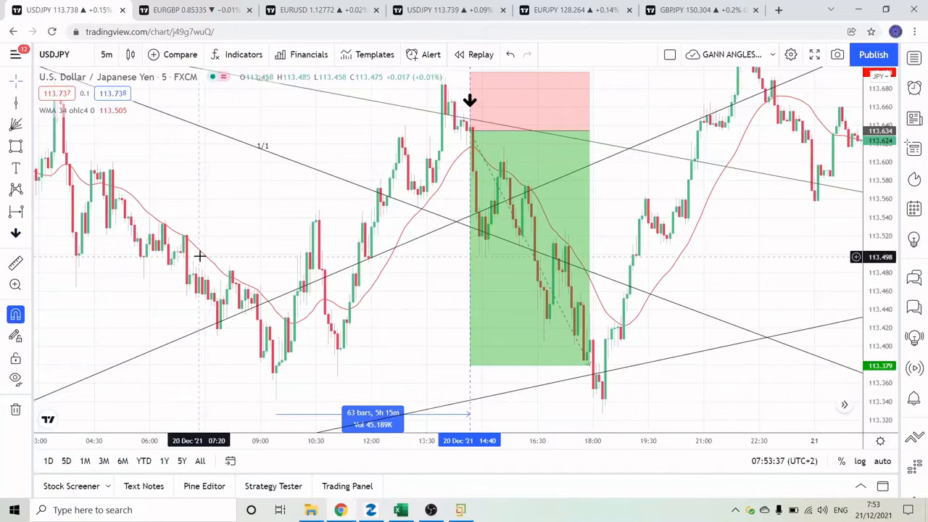
{"action": "mouse_move", "coordinate": [237, 313]}
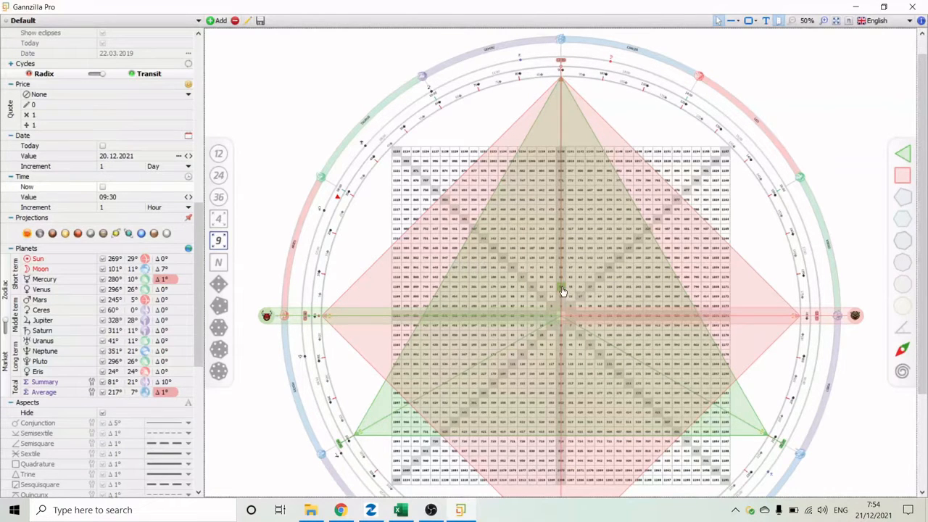
{"action": "mouse_move", "coordinate": [562, 291]}
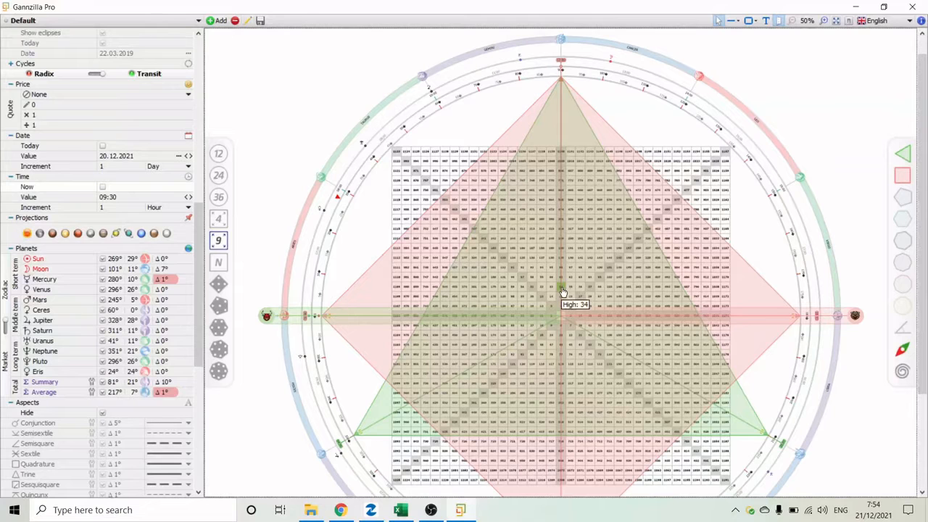
{"action": "mouse_move", "coordinate": [243, 229]}
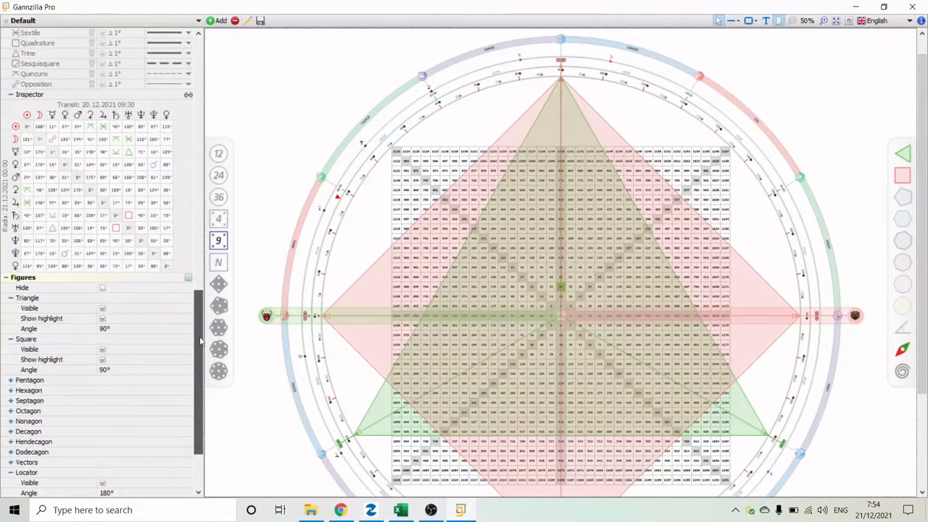
{"action": "scroll", "scroll_direction": "down", "scroll_amount": 3}
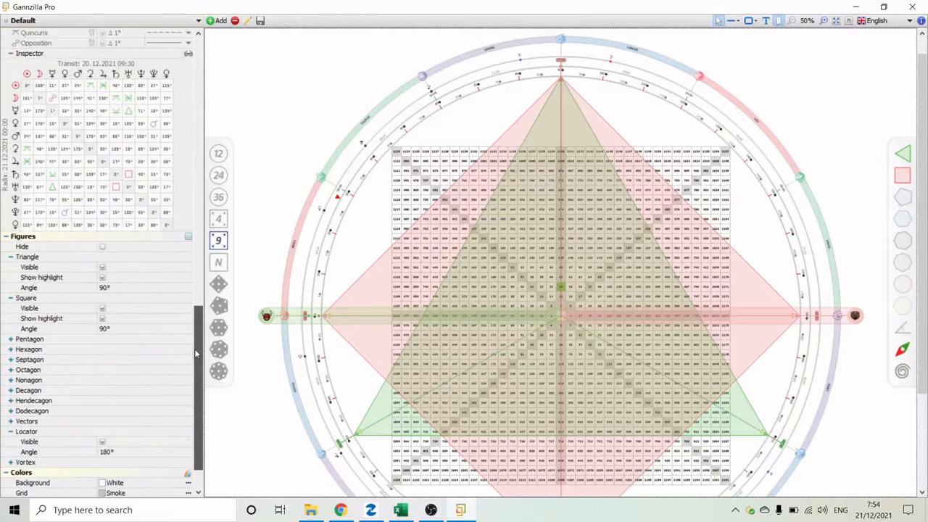
{"action": "scroll", "scroll_direction": "down", "scroll_amount": 3}
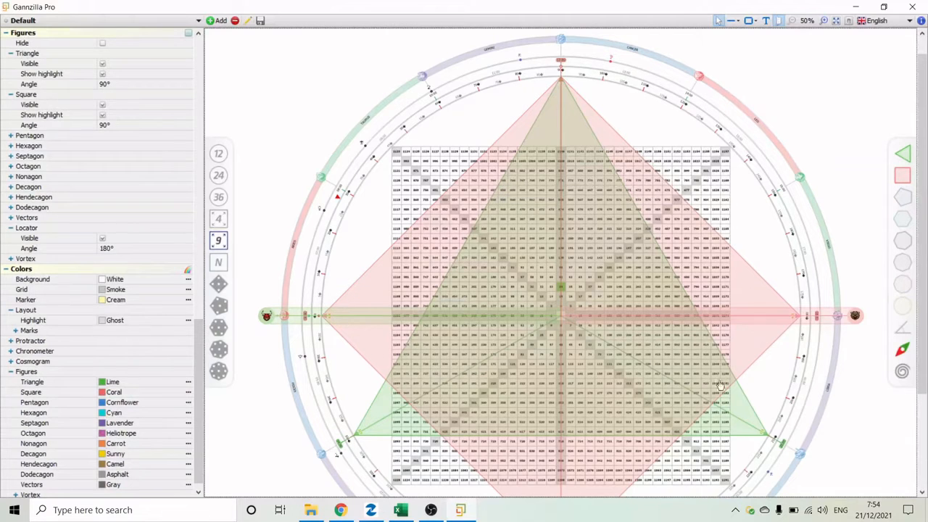
{"action": "mouse_move", "coordinate": [904, 182]}
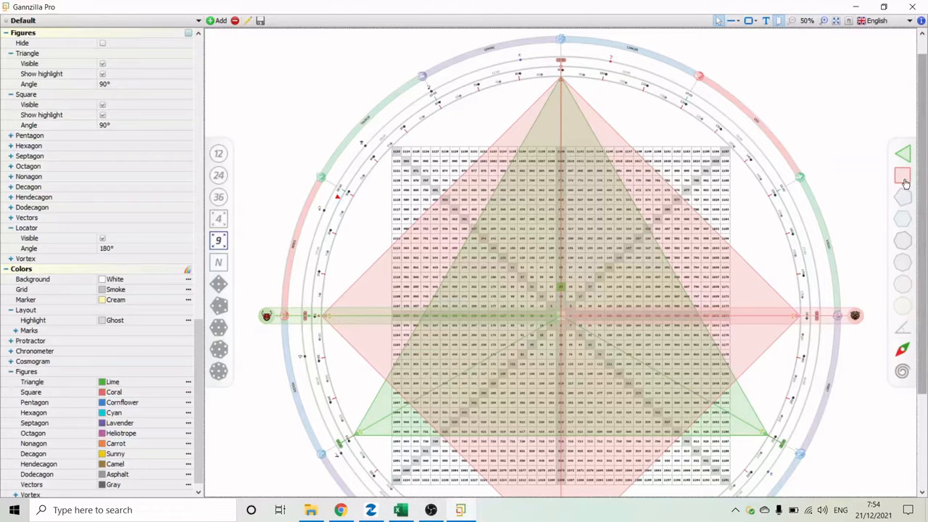
{"action": "left_click", "coordinate": [10, 94]}
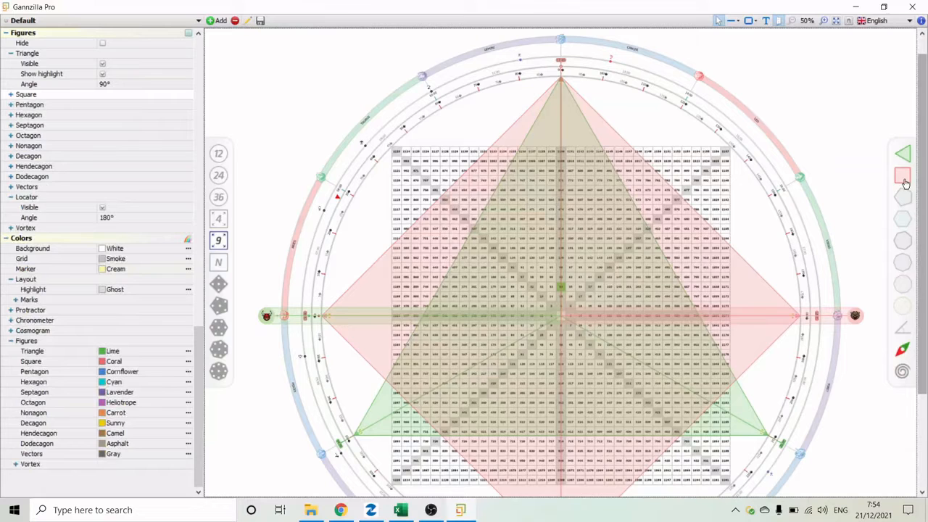
{"action": "left_click", "coordinate": [11, 94]}
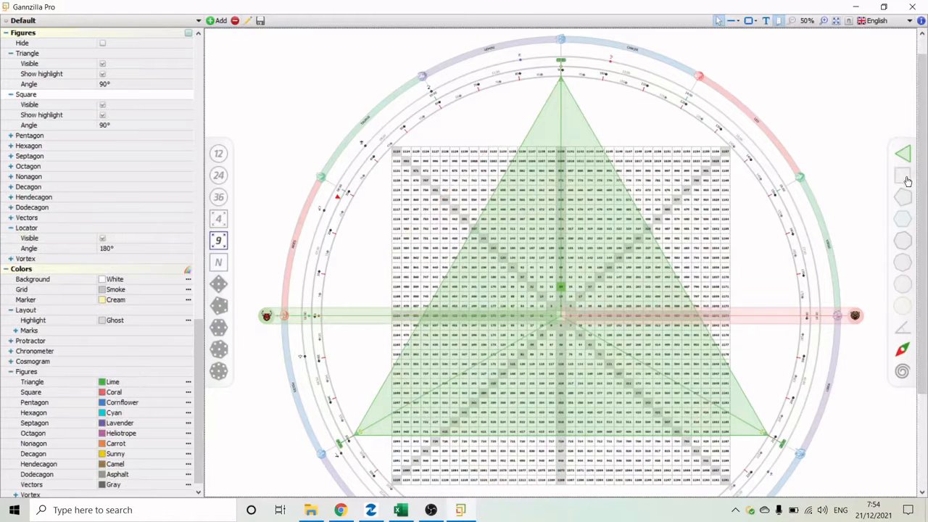
{"action": "left_click", "coordinate": [902, 175]}
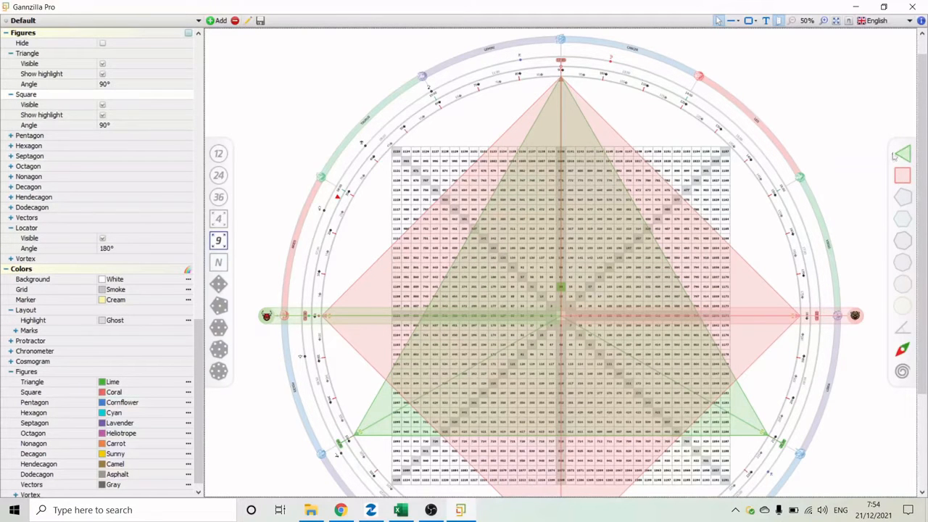
{"action": "mouse_move", "coordinate": [593, 4]}
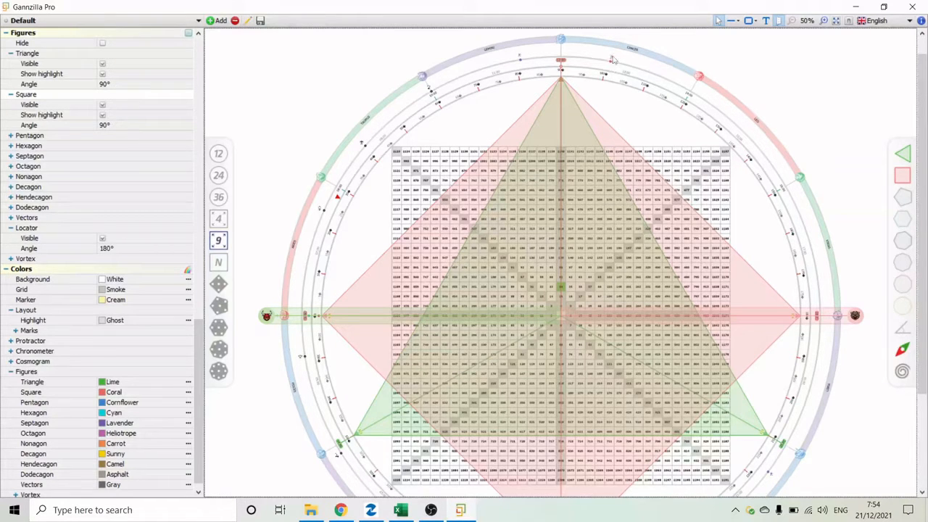
{"action": "mouse_move", "coordinate": [611, 60]}
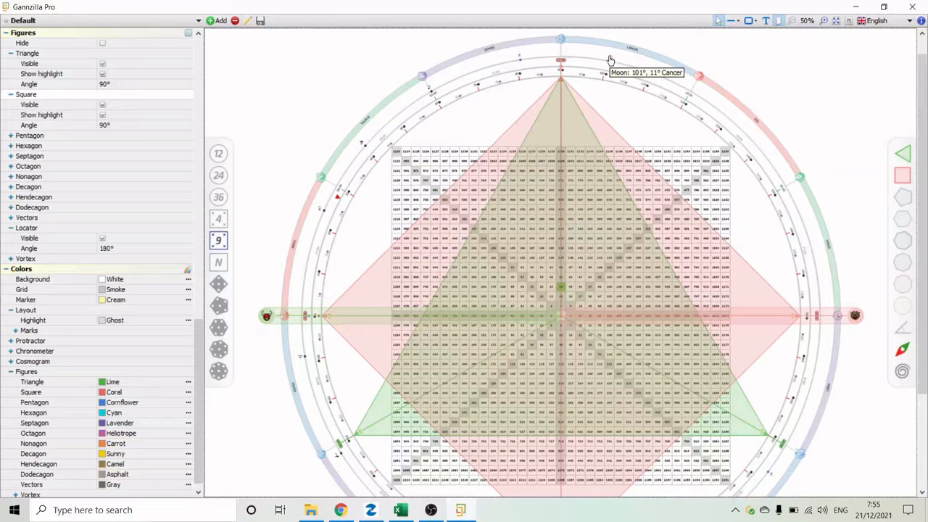
{"action": "mouse_move", "coordinate": [797, 272]}
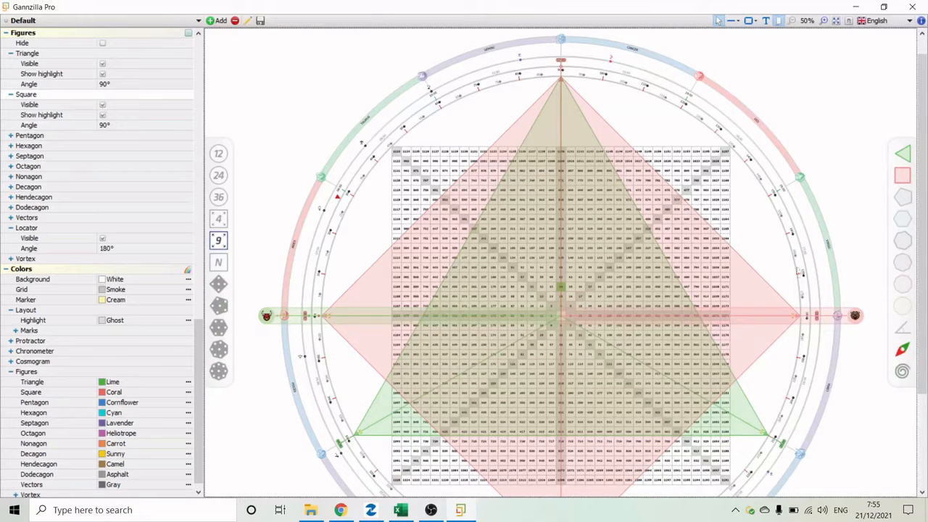
{"action": "mouse_move", "coordinate": [807, 323]}
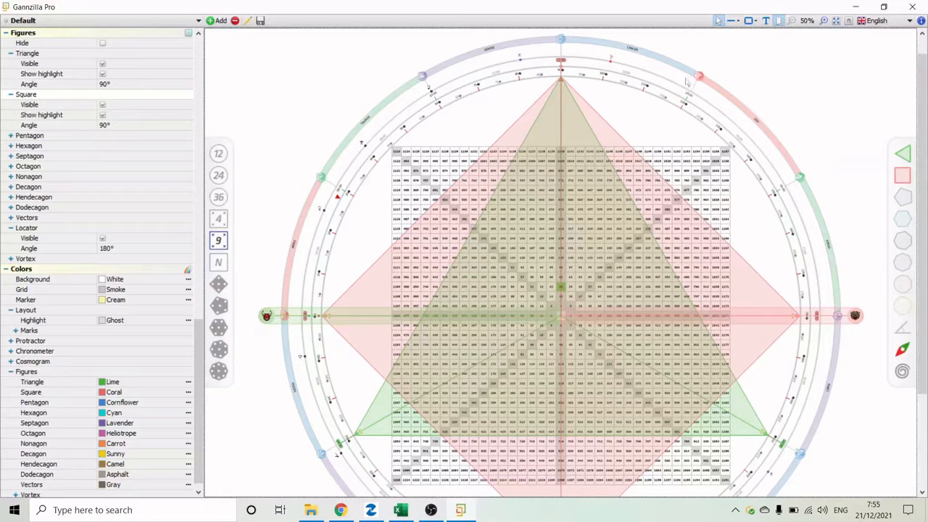
{"action": "mouse_move", "coordinate": [611, 63]}
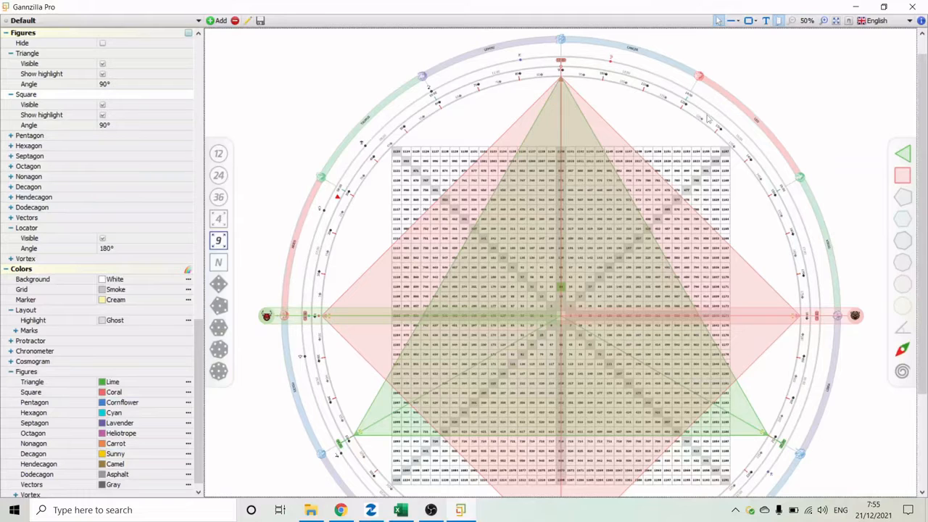
{"action": "mouse_move", "coordinate": [767, 242]}
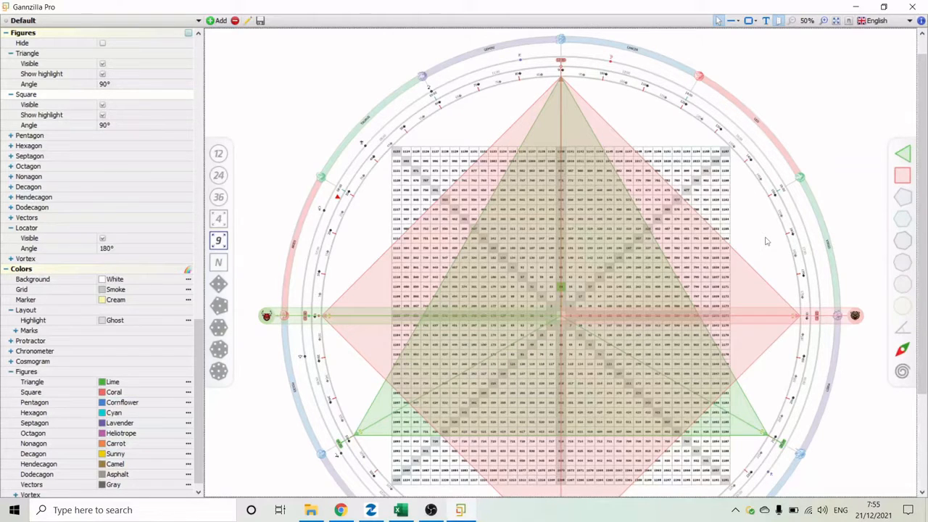
{"action": "mouse_move", "coordinate": [630, 73]}
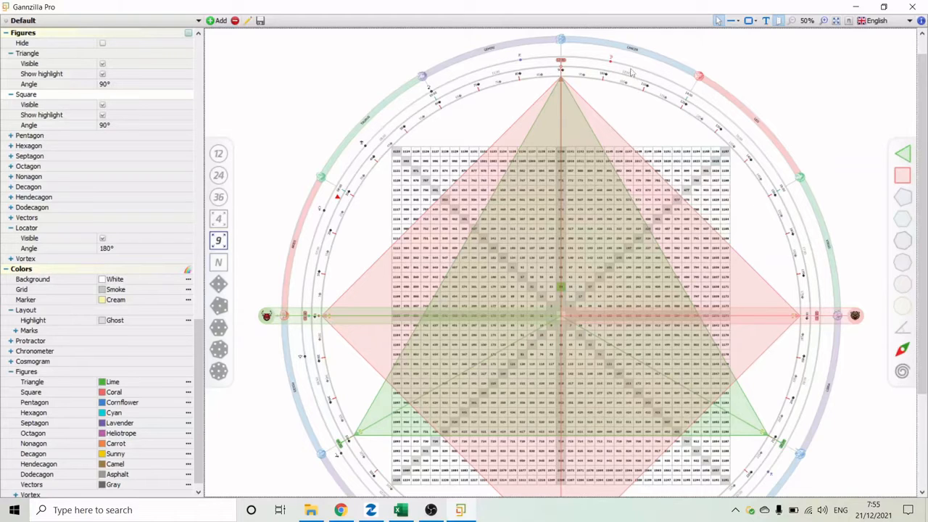
{"action": "mouse_move", "coordinate": [616, 63]}
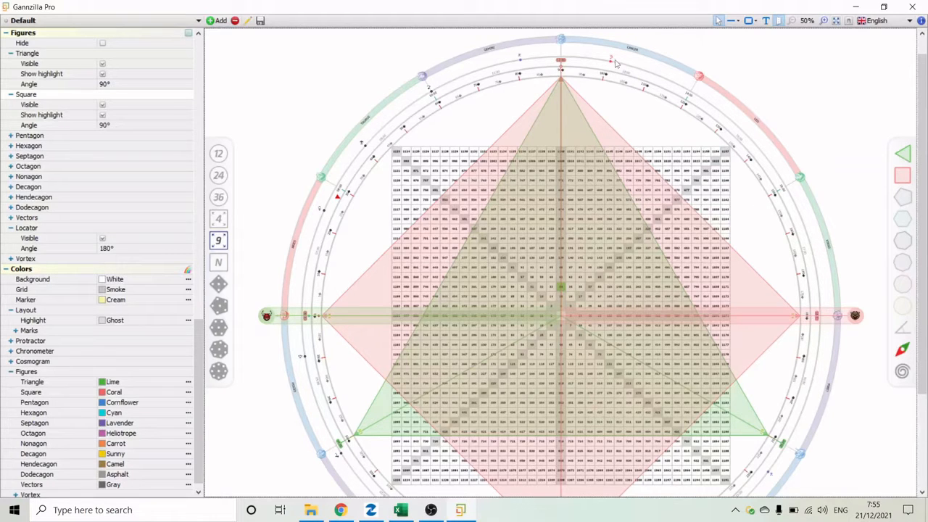
{"action": "mouse_move", "coordinate": [611, 63]}
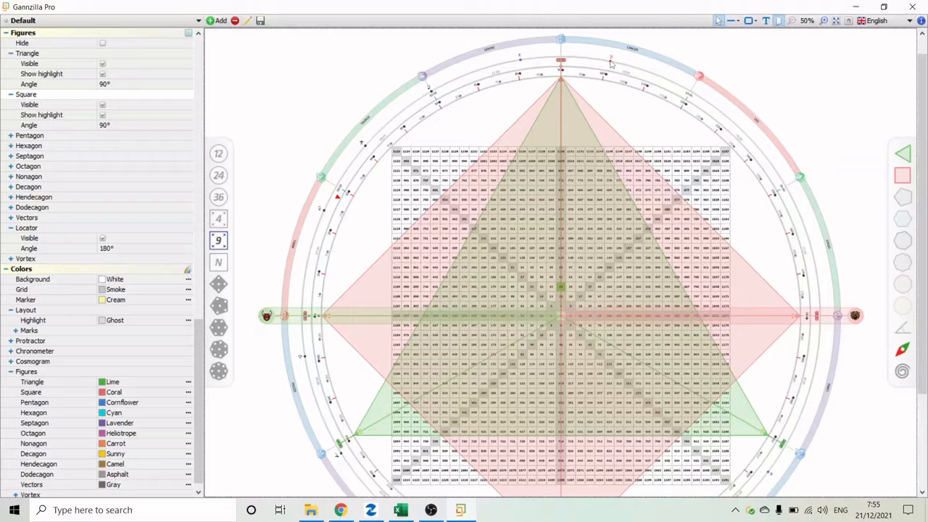
{"action": "mouse_move", "coordinate": [608, 60]}
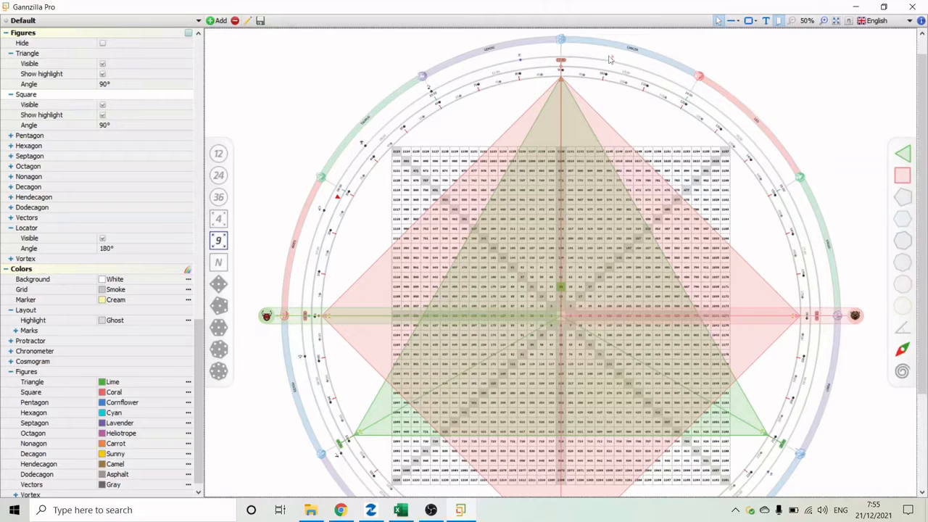
{"action": "mouse_move", "coordinate": [851, 321]}
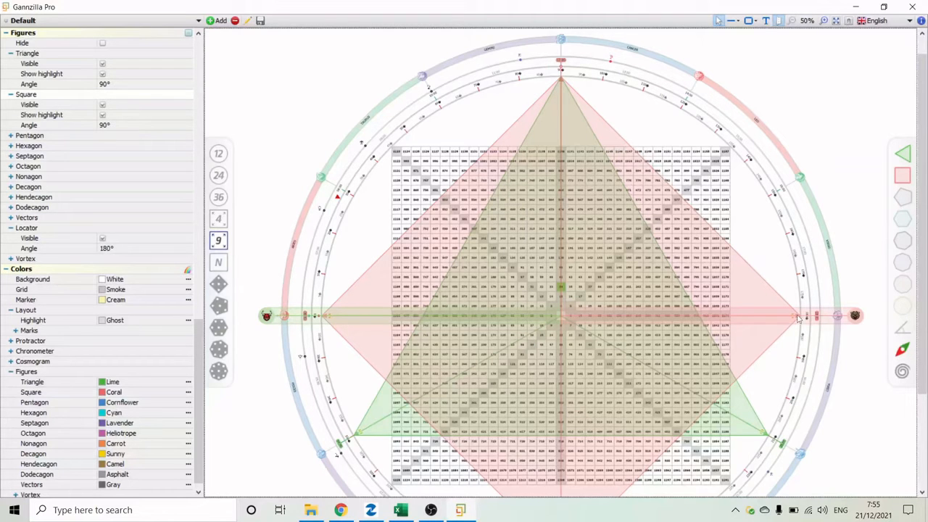
{"action": "mouse_move", "coordinate": [609, 65]}
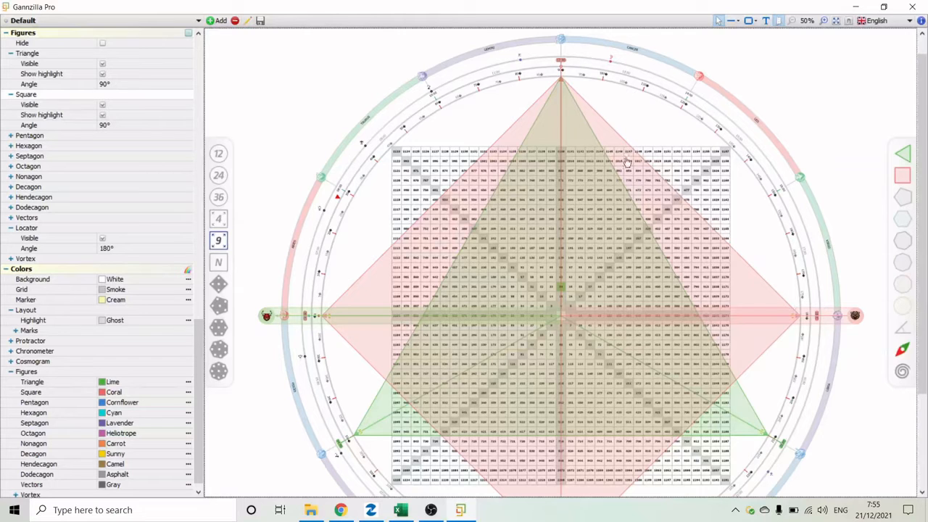
{"action": "mouse_move", "coordinate": [611, 61]}
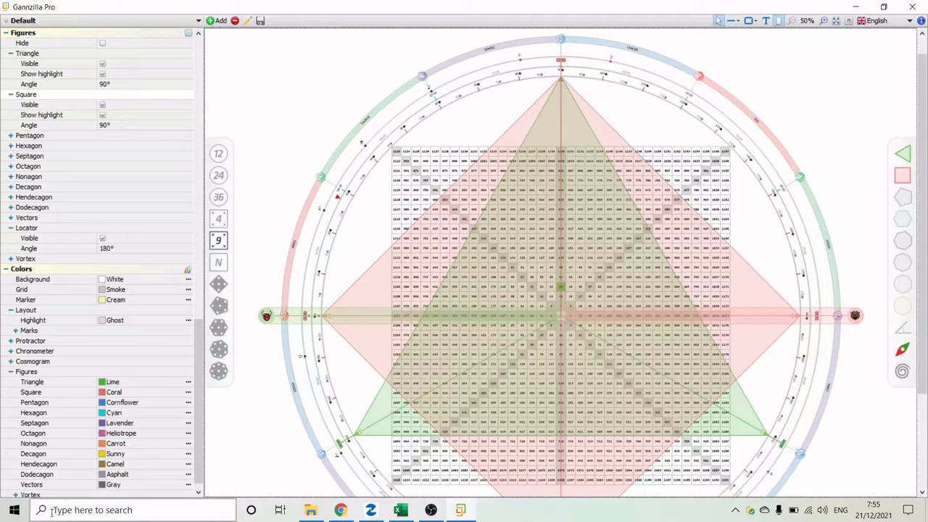
{"action": "left_click", "coordinate": [13, 510]}
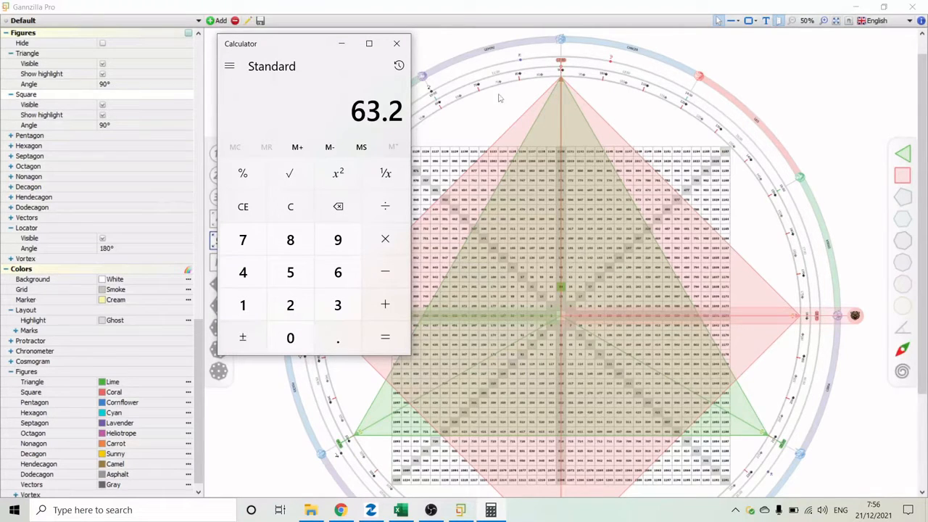
{"action": "mouse_move", "coordinate": [637, 91]}
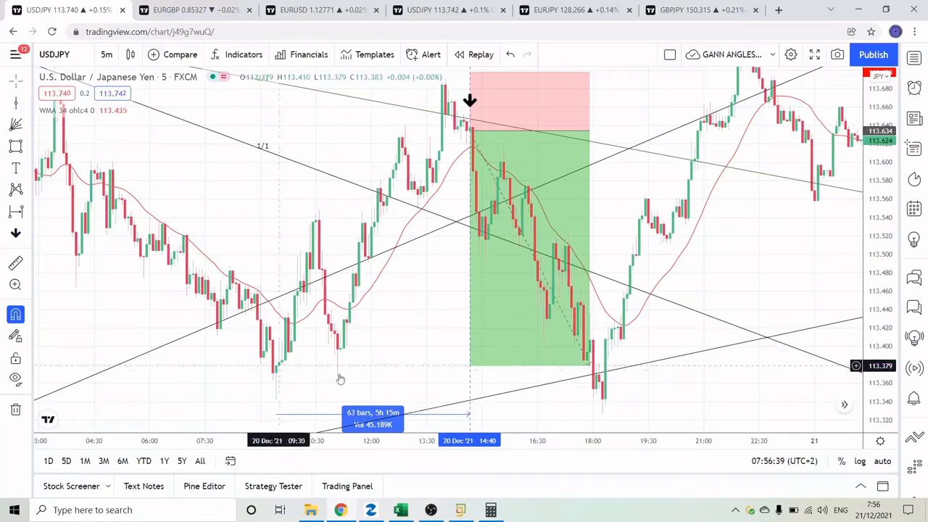
{"action": "mouse_move", "coordinate": [301, 377]}
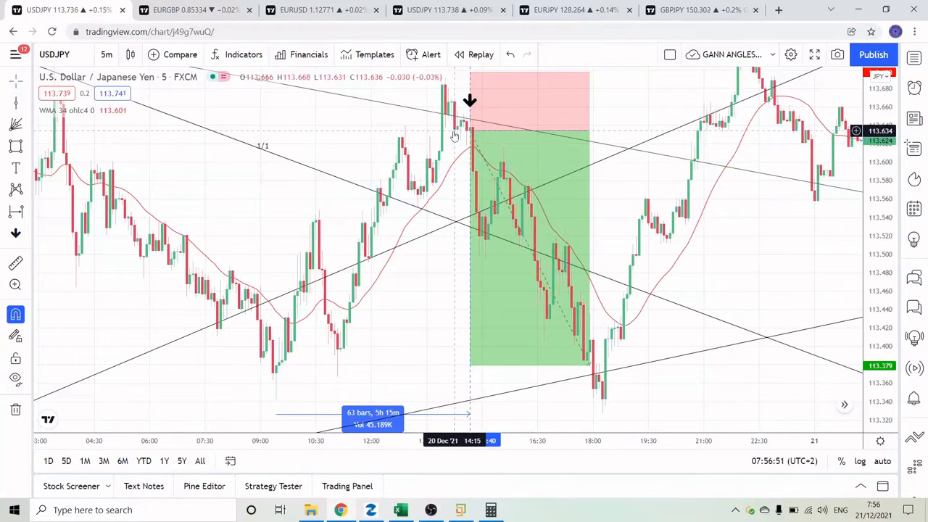
{"action": "mouse_move", "coordinate": [454, 138]}
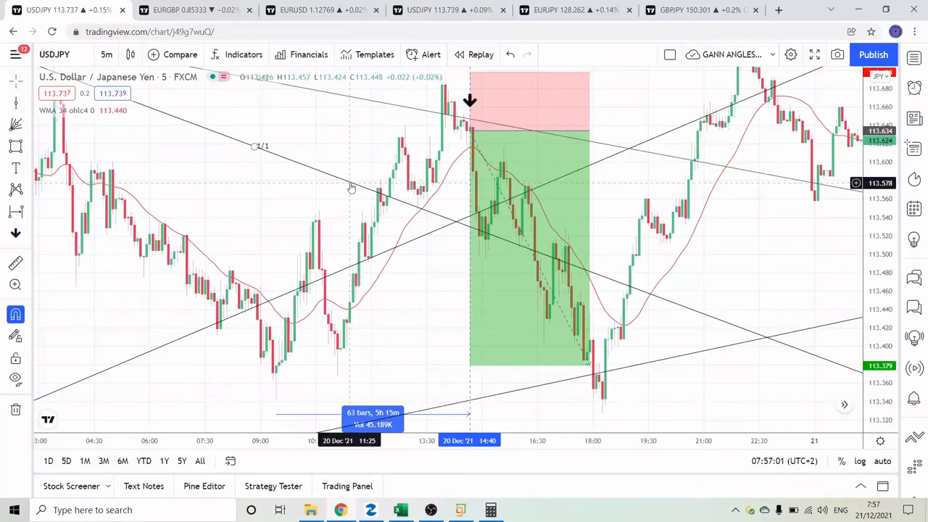
{"action": "mouse_move", "coordinate": [444, 201]}
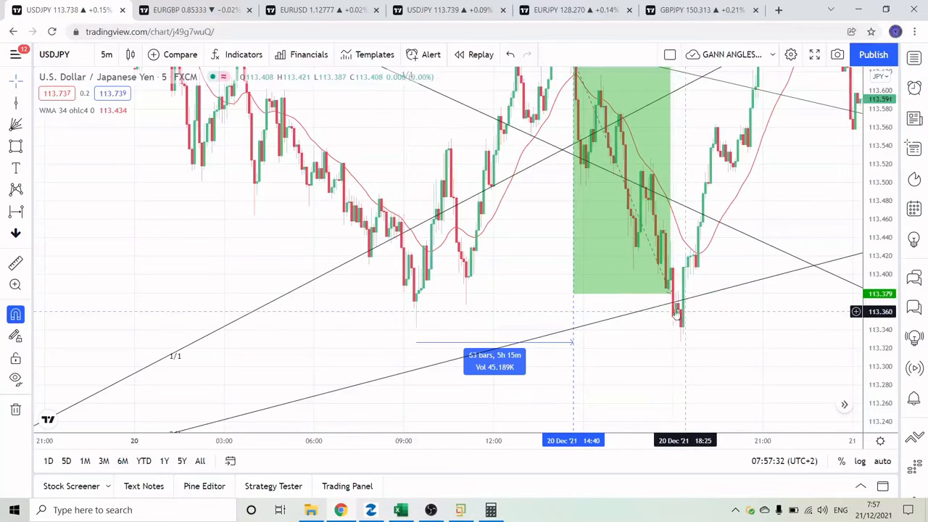
{"action": "mouse_move", "coordinate": [685, 273]}
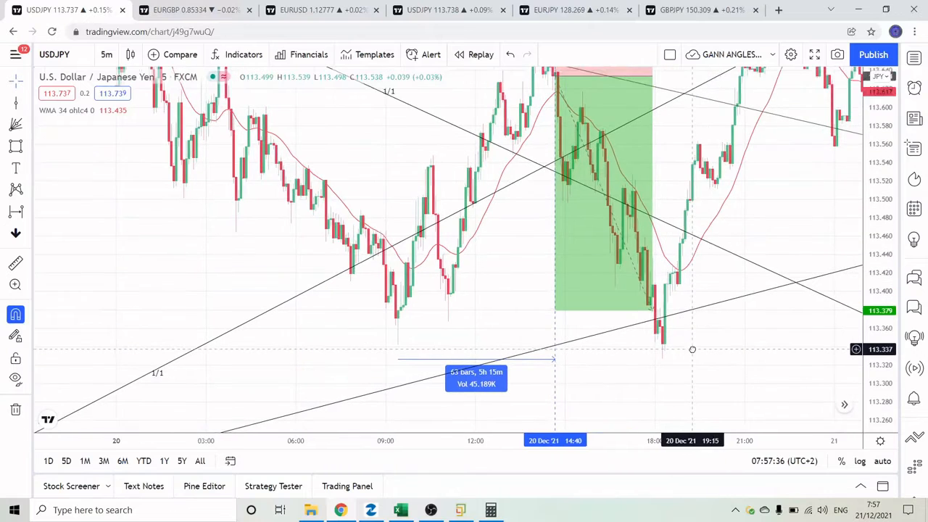
{"action": "mouse_move", "coordinate": [396, 318]}
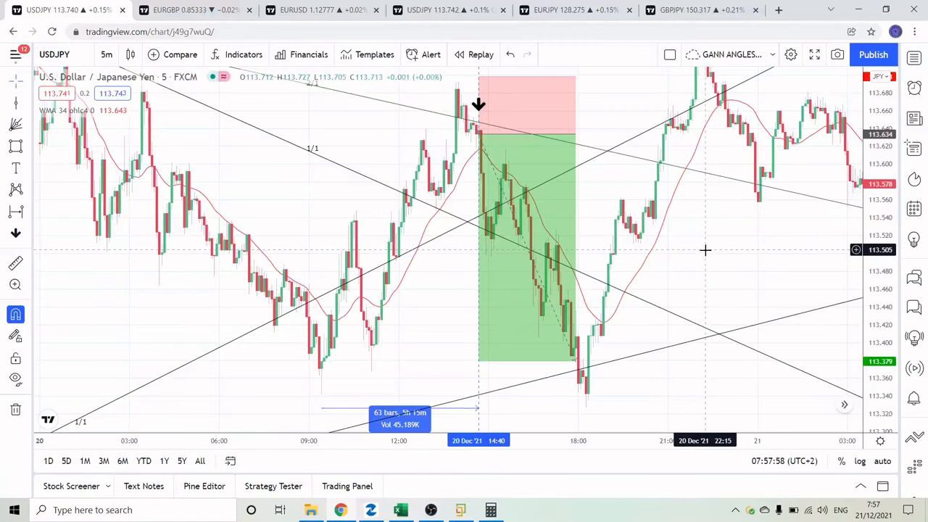
{"action": "mouse_move", "coordinate": [694, 253]}
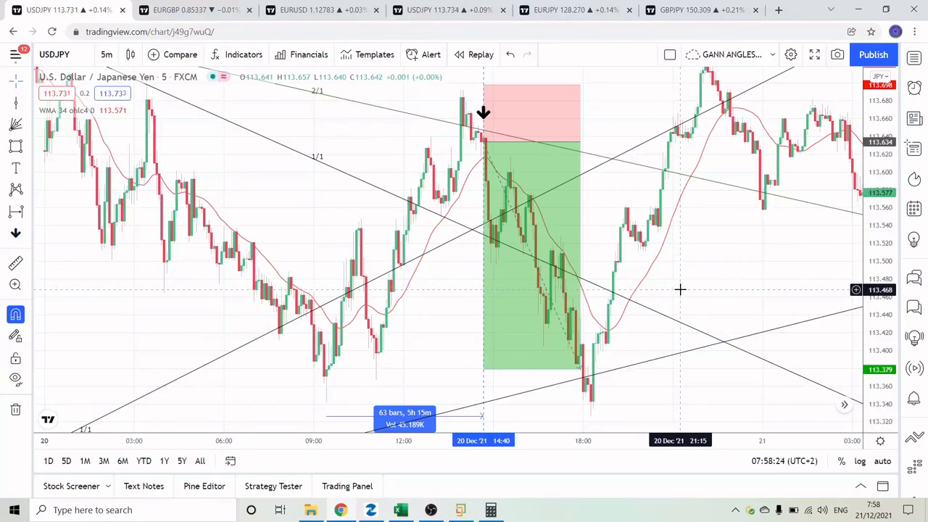
{"action": "mouse_move", "coordinate": [687, 296]}
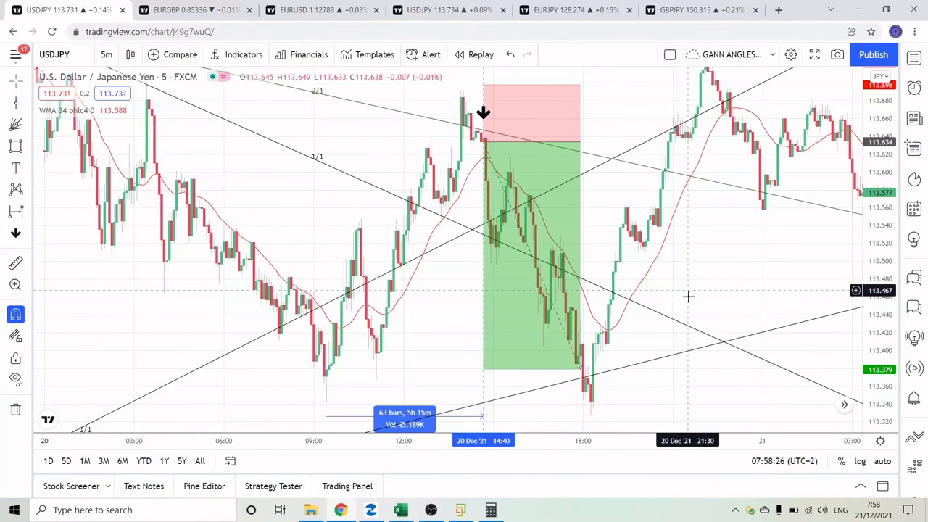